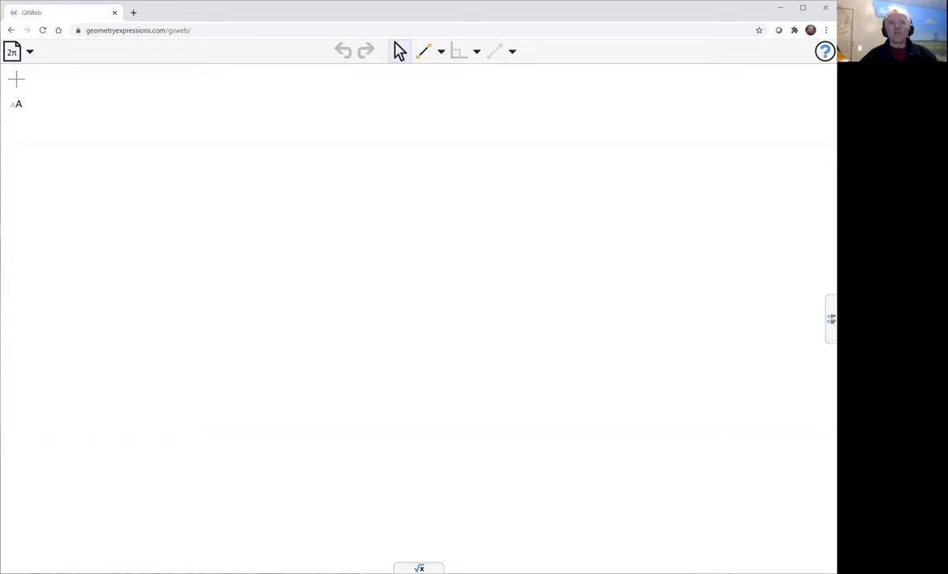
{"action": "mouse_move", "coordinate": [497, 62]}
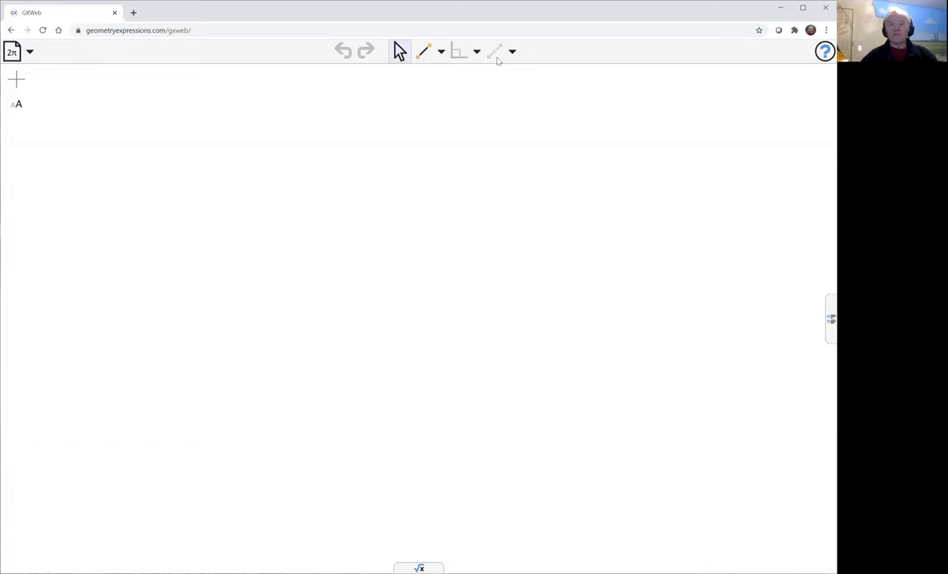
- Draw triangle ABC with connected straight segments, its sides labelled a, b and c
{"action": "left_click", "coordinate": [423, 51]}
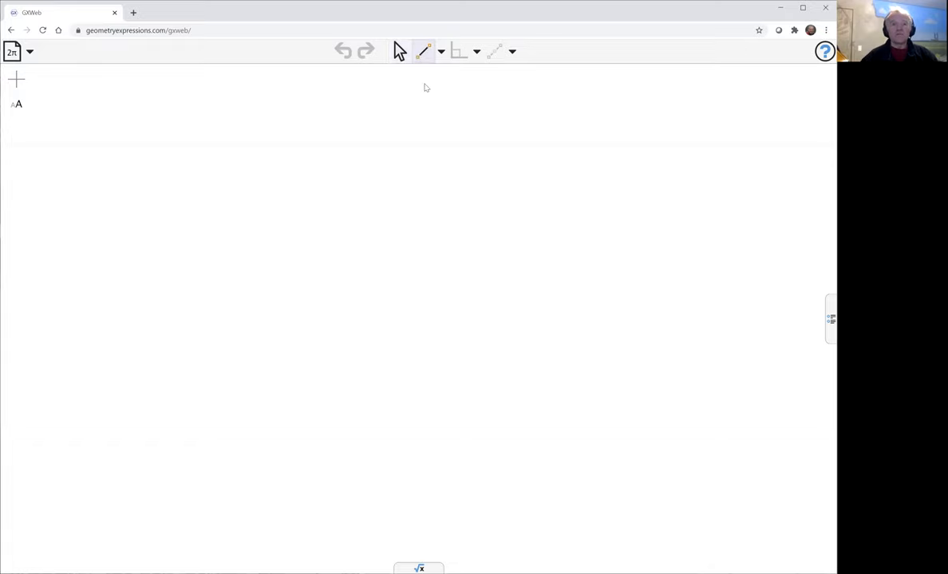
{"action": "left_click_drag", "start_coordinate": [172, 339], "coordinate": [258, 276]}
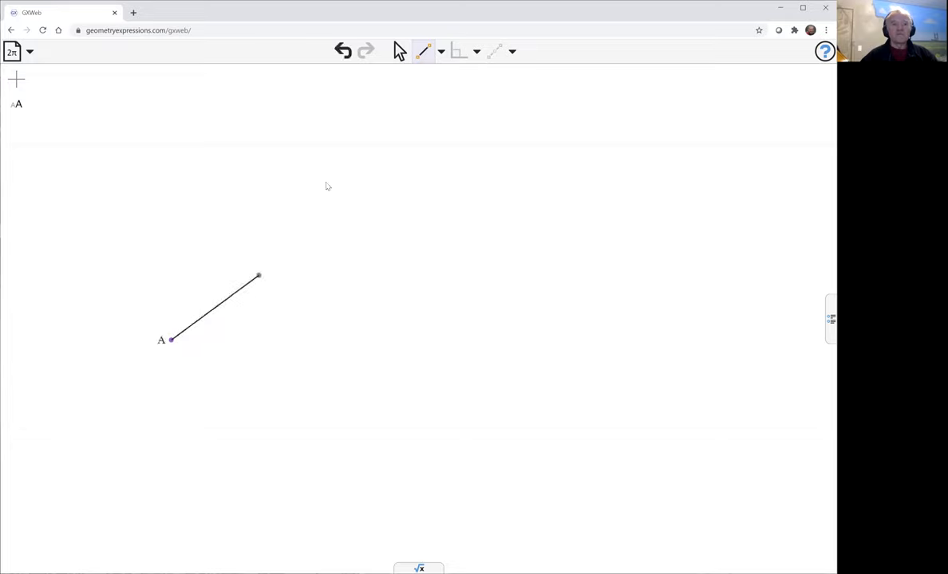
{"action": "left_click_drag", "start_coordinate": [387, 143], "coordinate": [537, 407]}
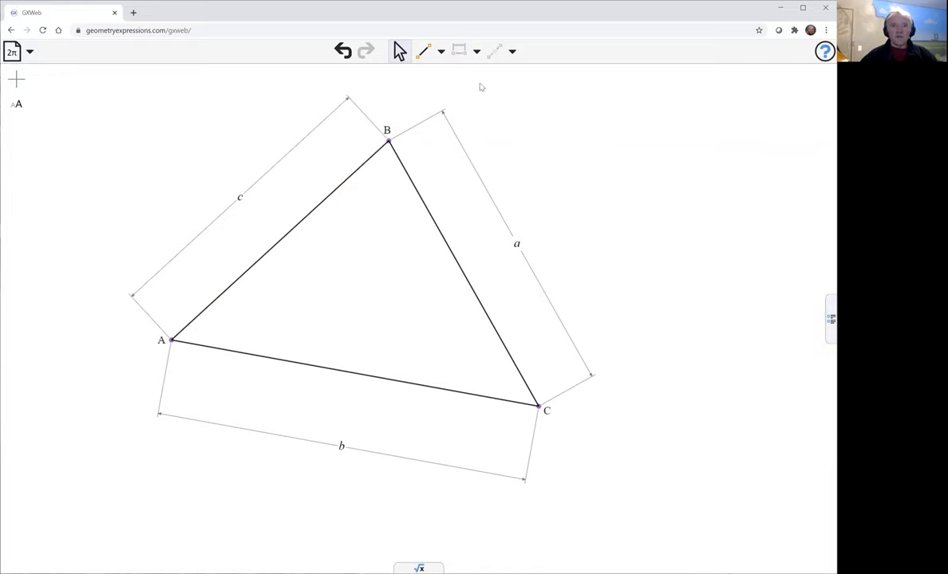
{"action": "mouse_move", "coordinate": [453, 84]}
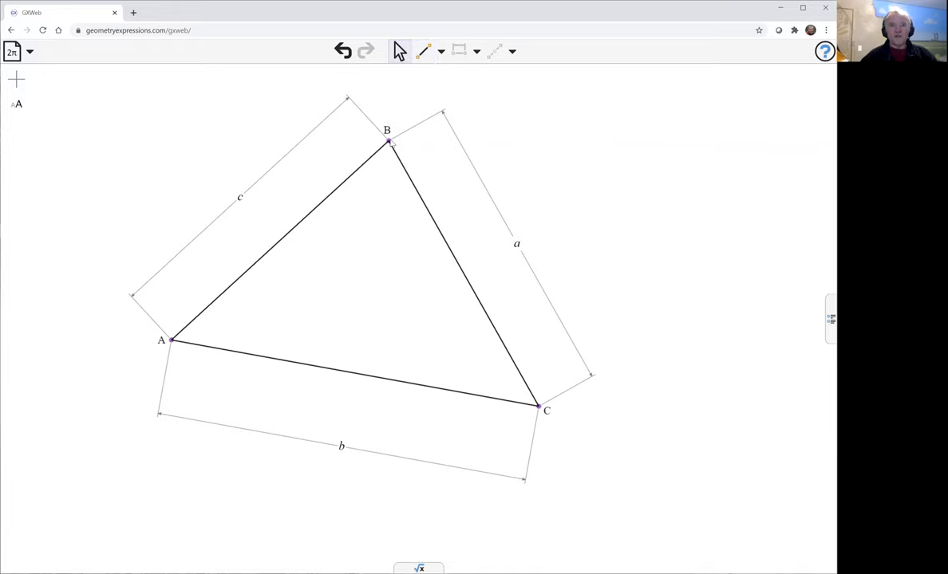
- Drop altitude BD onto AC, then perpendiculars from D to AB (E) and BC (F)
{"action": "left_click", "coordinate": [388, 142]}
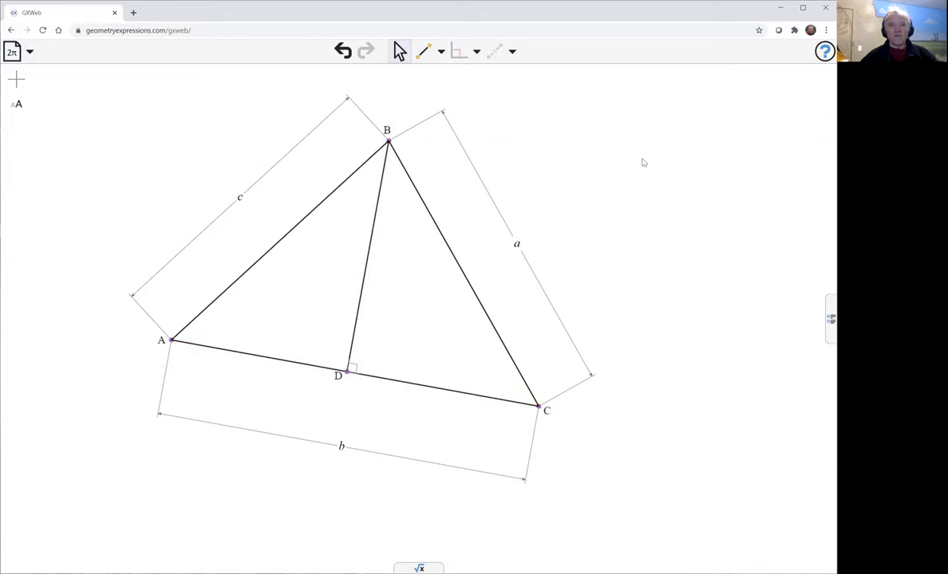
{"action": "mouse_move", "coordinate": [357, 373]}
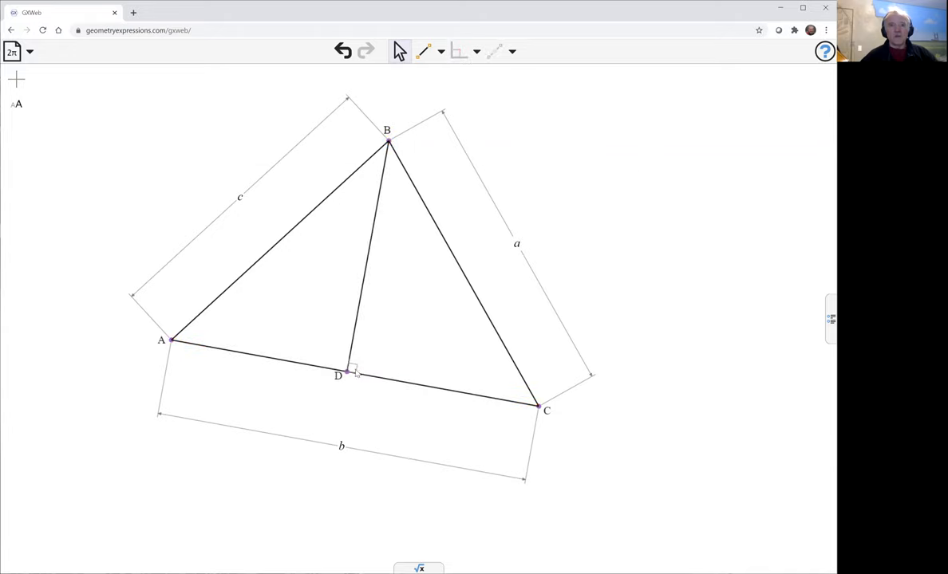
{"action": "left_click", "coordinate": [346, 374]}
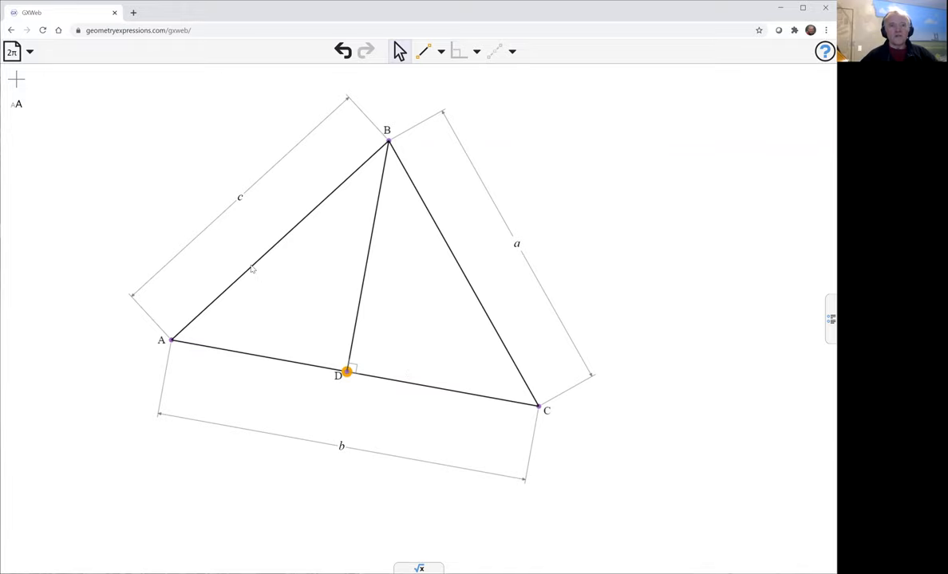
{"action": "left_click", "coordinate": [256, 267]}
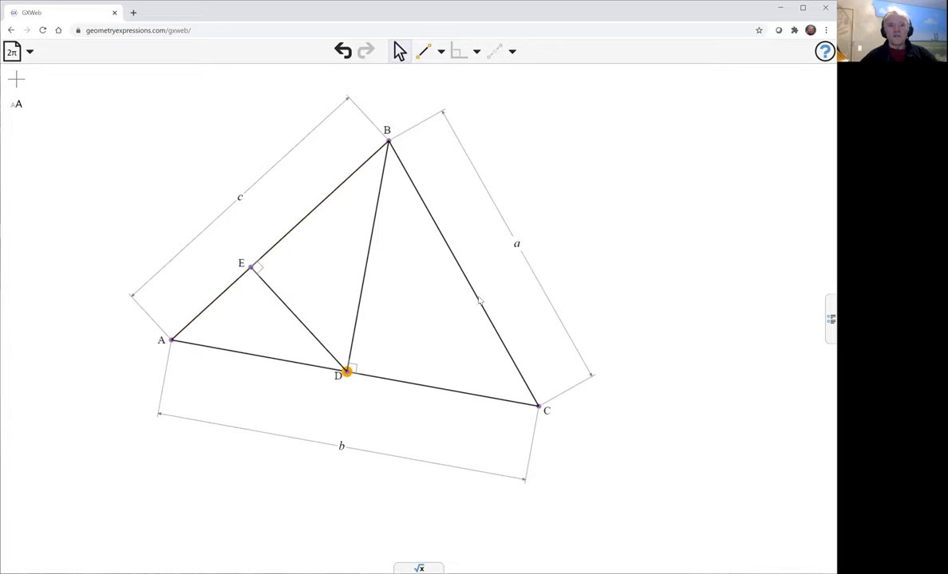
{"action": "left_click", "coordinate": [459, 300]}
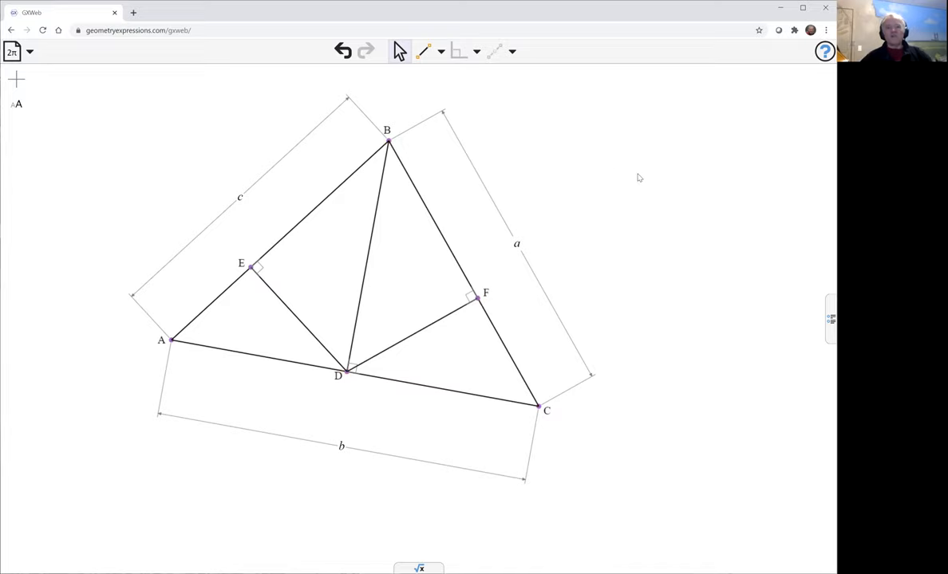
{"action": "mouse_move", "coordinate": [176, 346]}
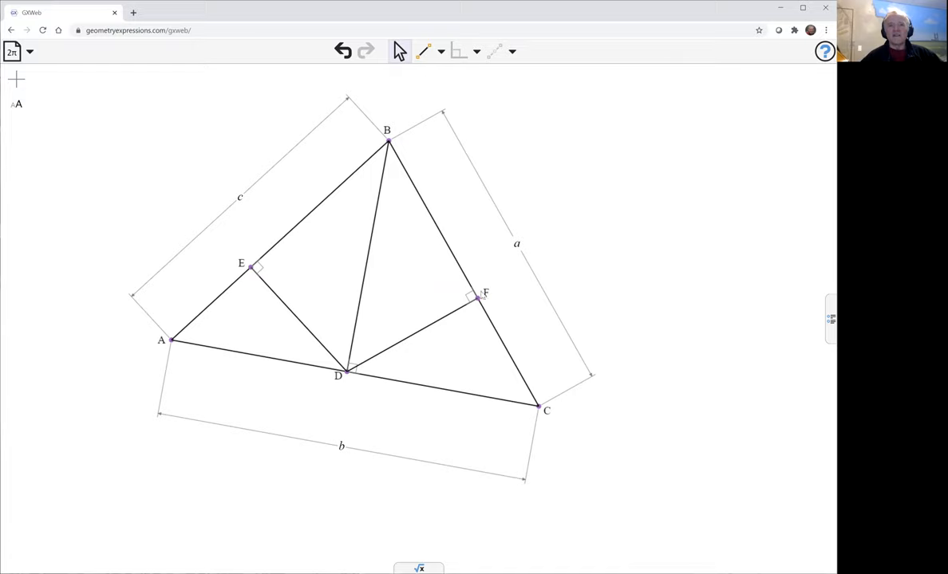
{"action": "mouse_move", "coordinate": [567, 380]}
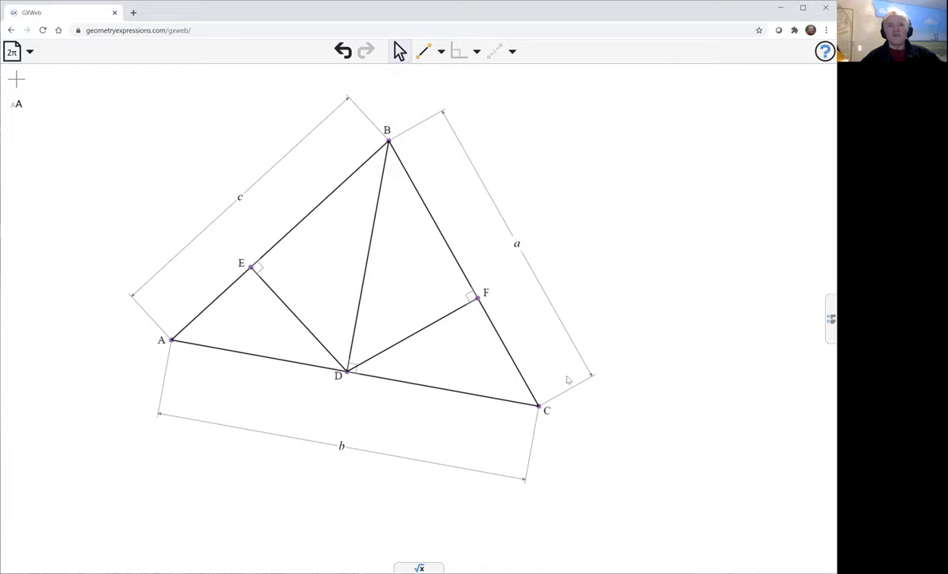
{"action": "mouse_move", "coordinate": [624, 272]}
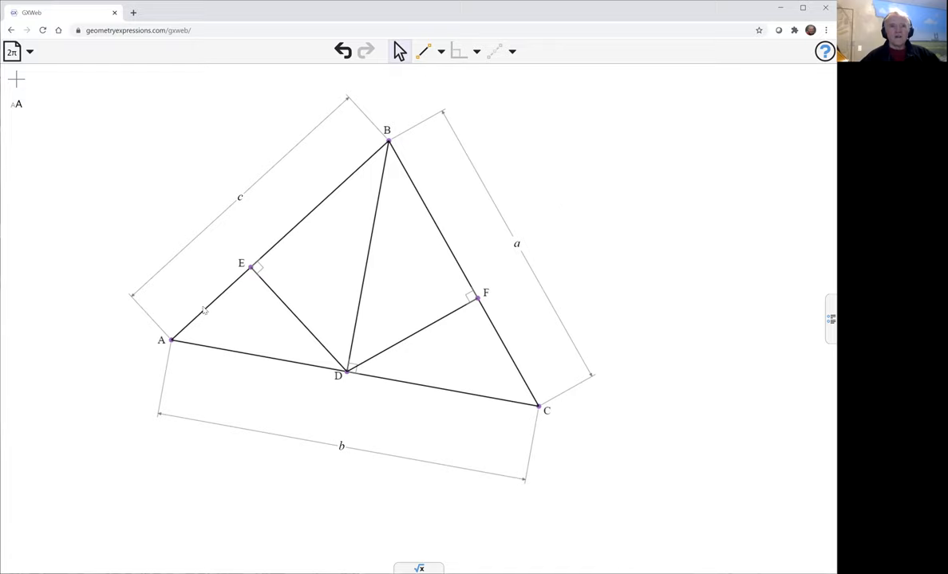
- Create the circle through A, E and C with centre G, then select point F
{"action": "left_click", "coordinate": [171, 340]}
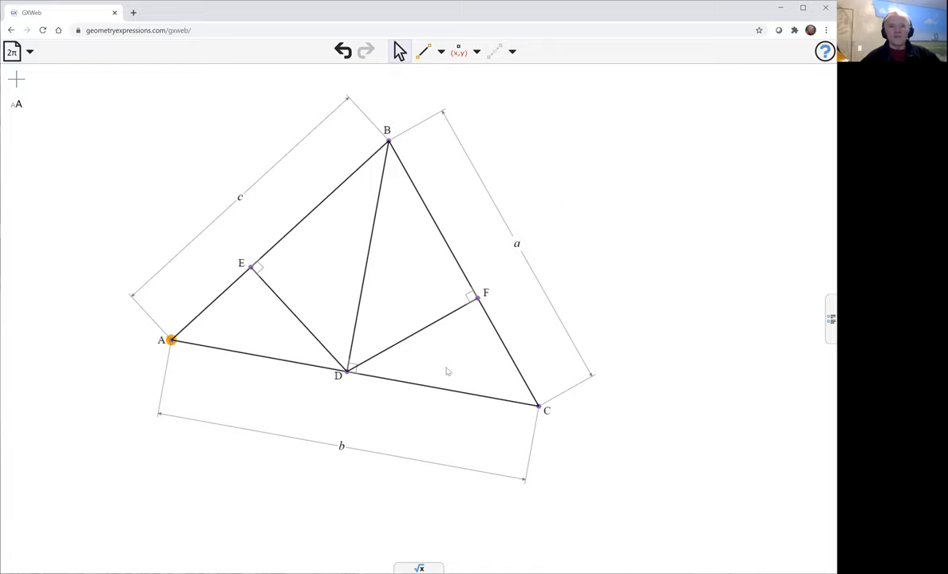
{"action": "left_click", "coordinate": [545, 409]}
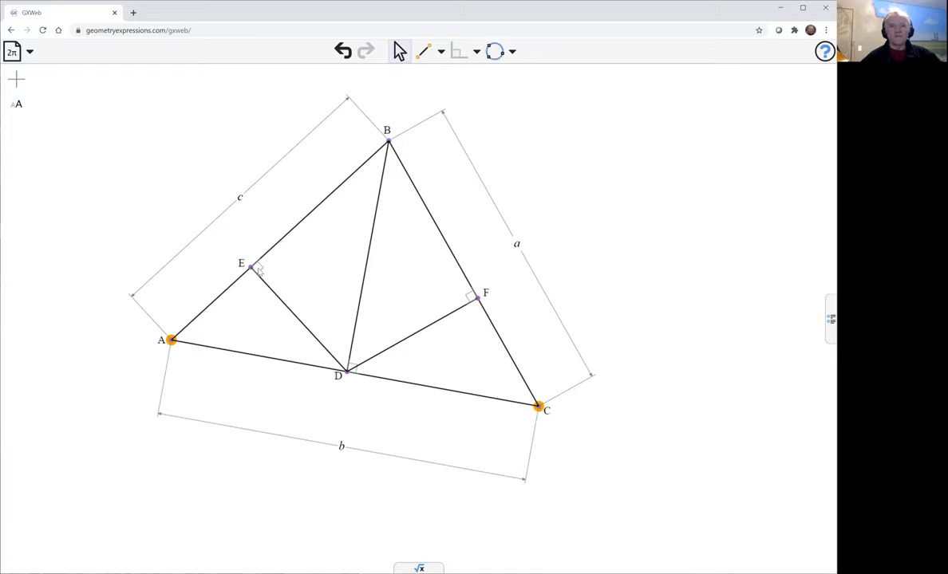
{"action": "left_click", "coordinate": [250, 267]}
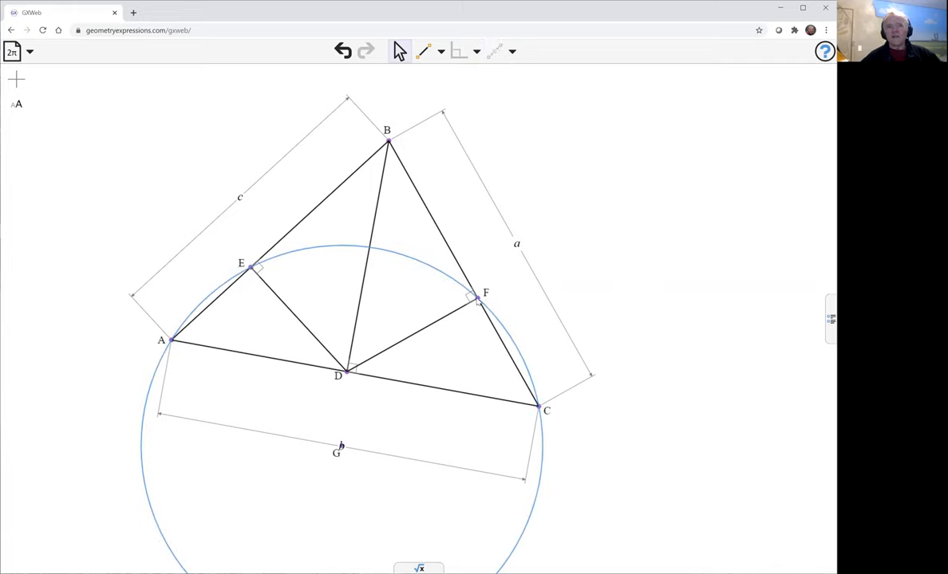
{"action": "left_click", "coordinate": [477, 299]}
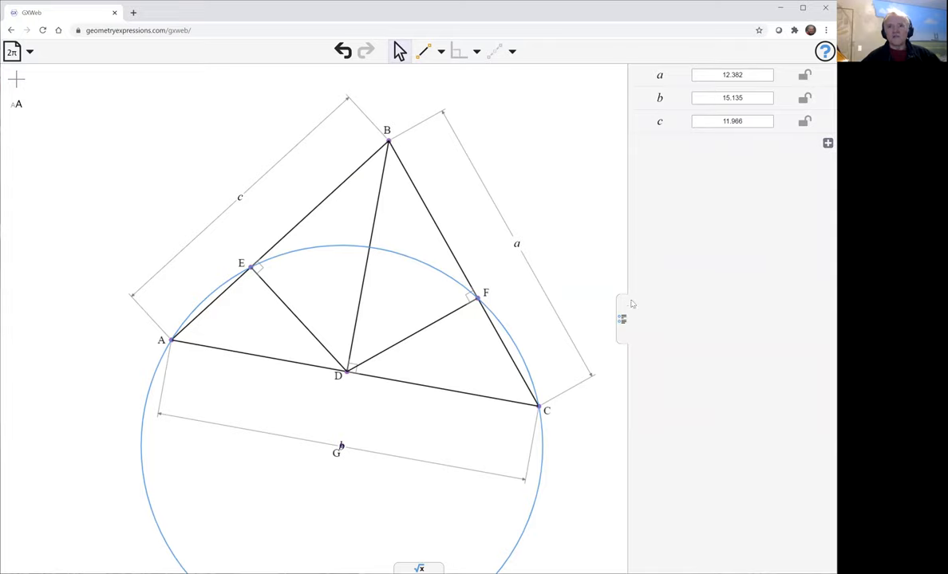
- Close the side-length list and drag vertex B twice to reshape the triangle
{"action": "left_click", "coordinate": [623, 319]}
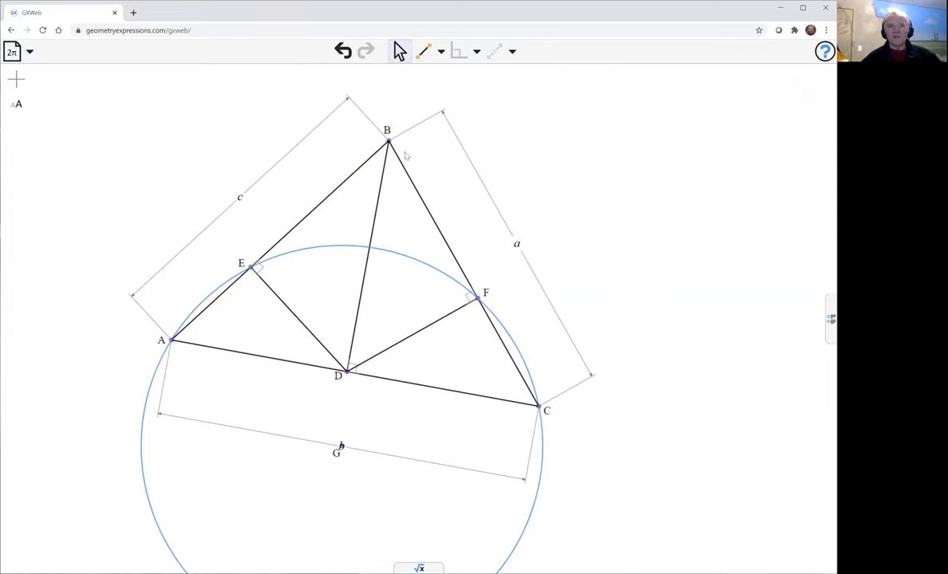
{"action": "mouse_move", "coordinate": [390, 145]}
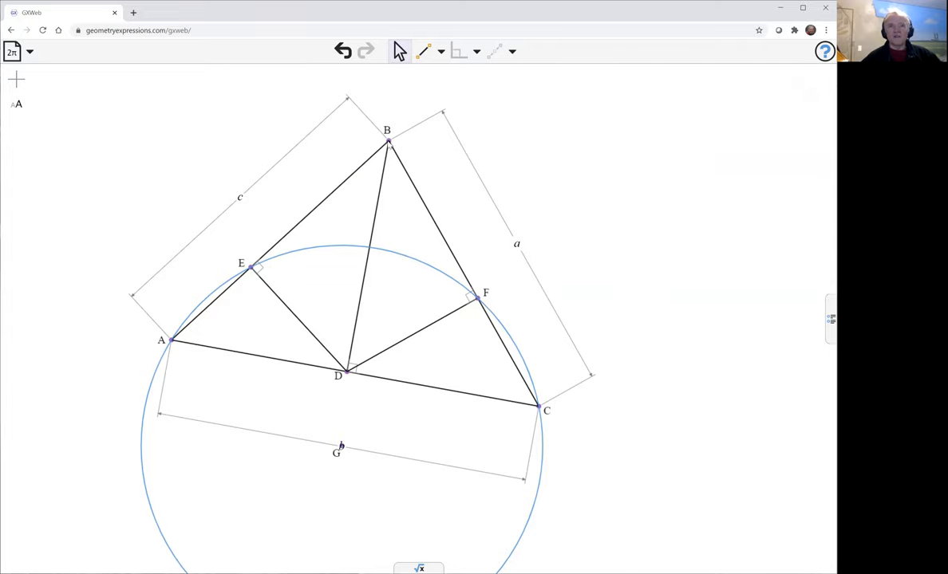
{"action": "left_click_drag", "start_coordinate": [387, 144], "coordinate": [329, 146]}
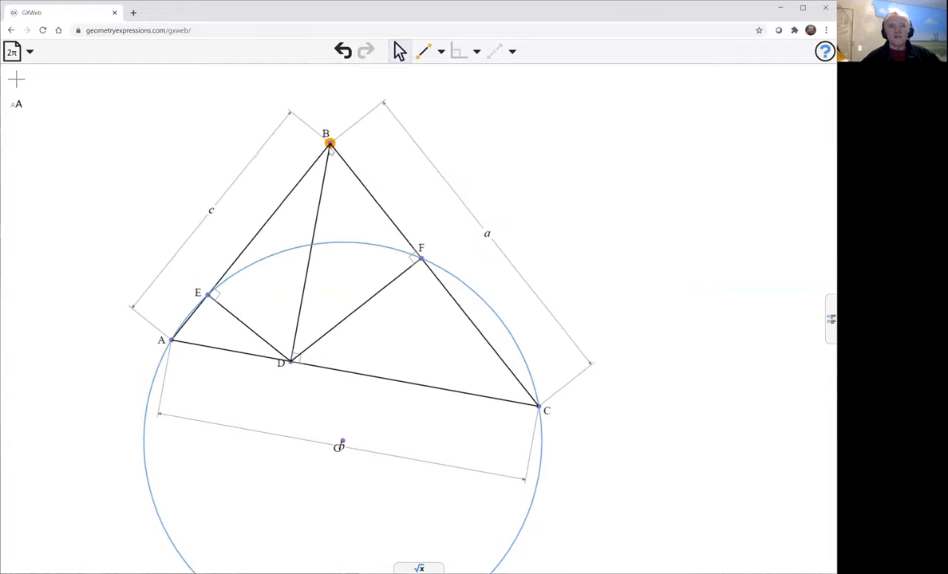
{"action": "left_click_drag", "start_coordinate": [327, 144], "coordinate": [421, 128]}
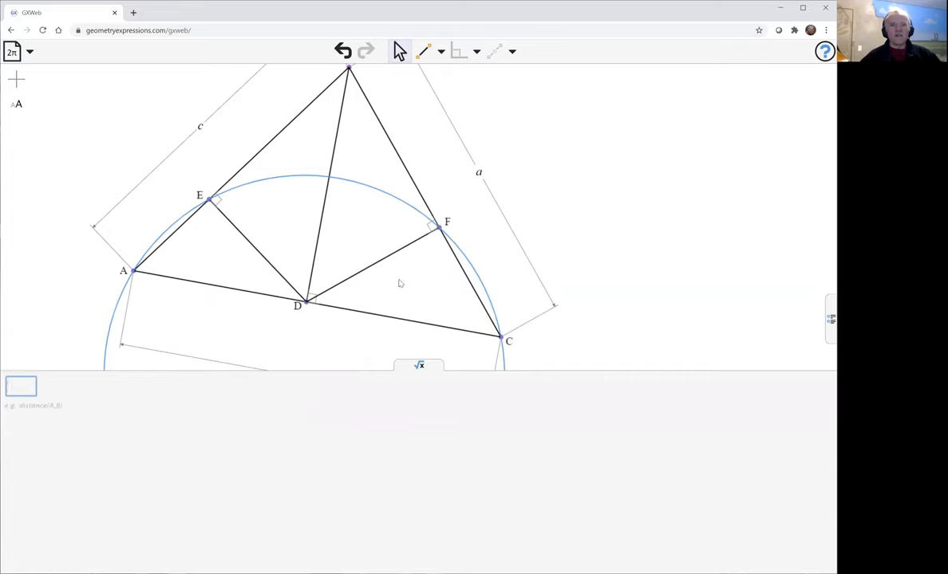
{"action": "mouse_move", "coordinate": [457, 222]}
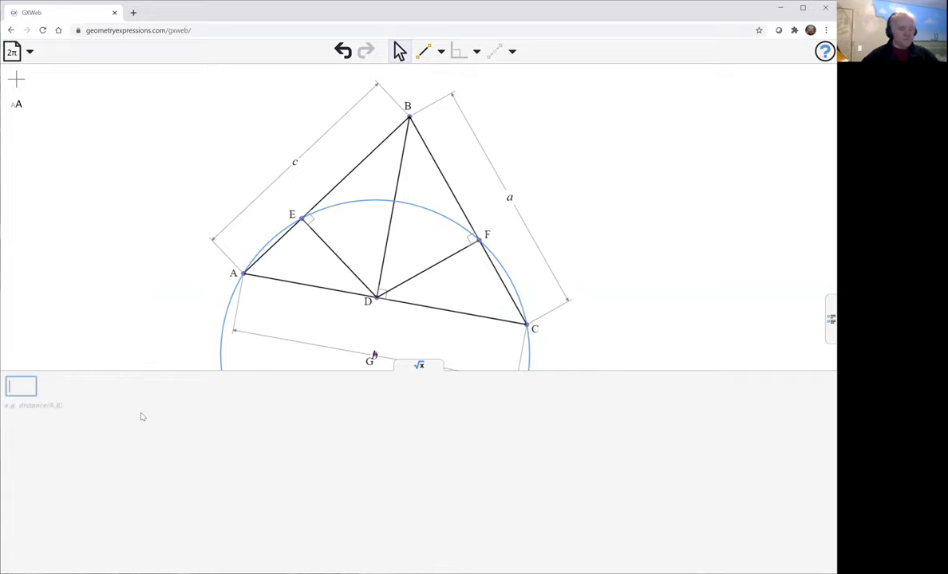
- Compute distance(F,G) symbolically via autocomplete, then start entering the radius of circle C0
{"action": "type", "text": "di"}
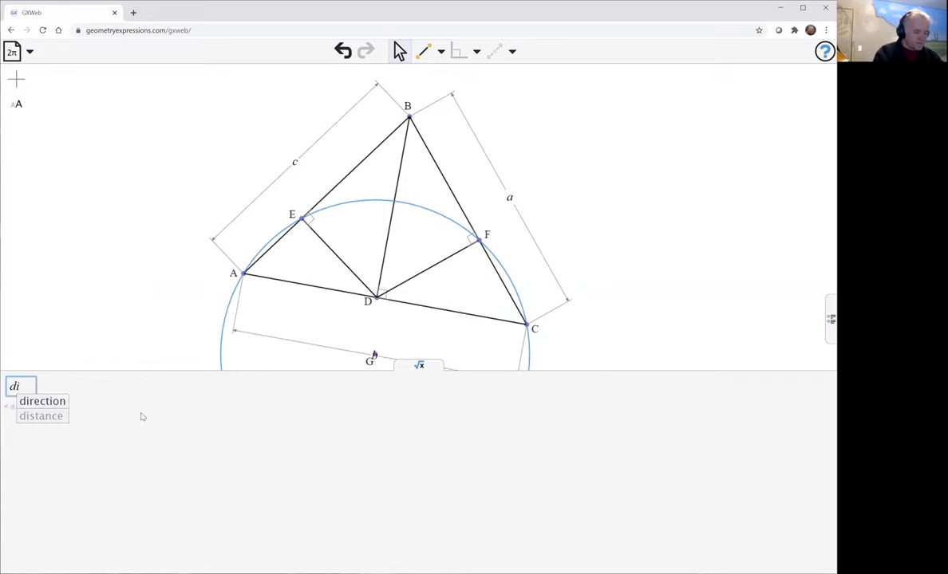
{"action": "left_click", "coordinate": [41, 416]}
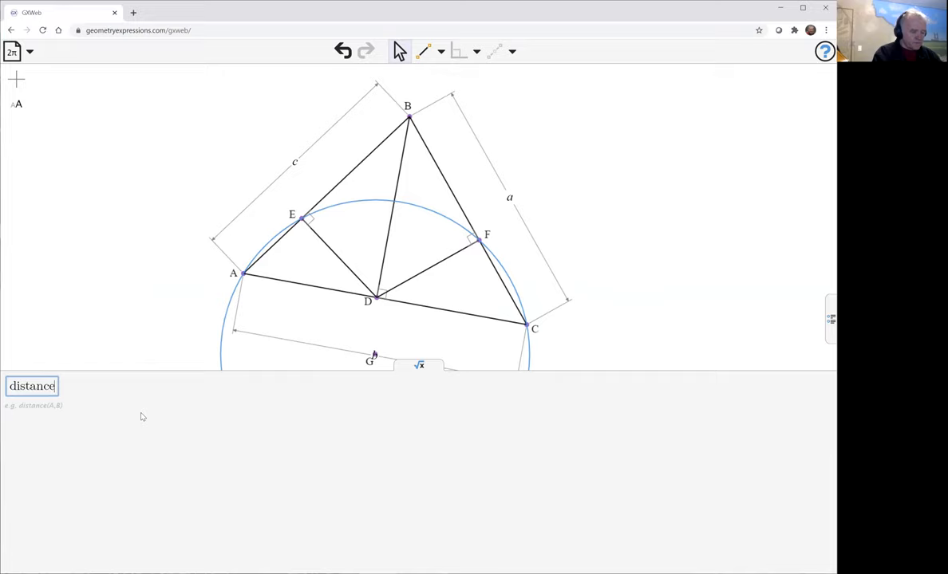
{"action": "type", "text": "(F,G)"}
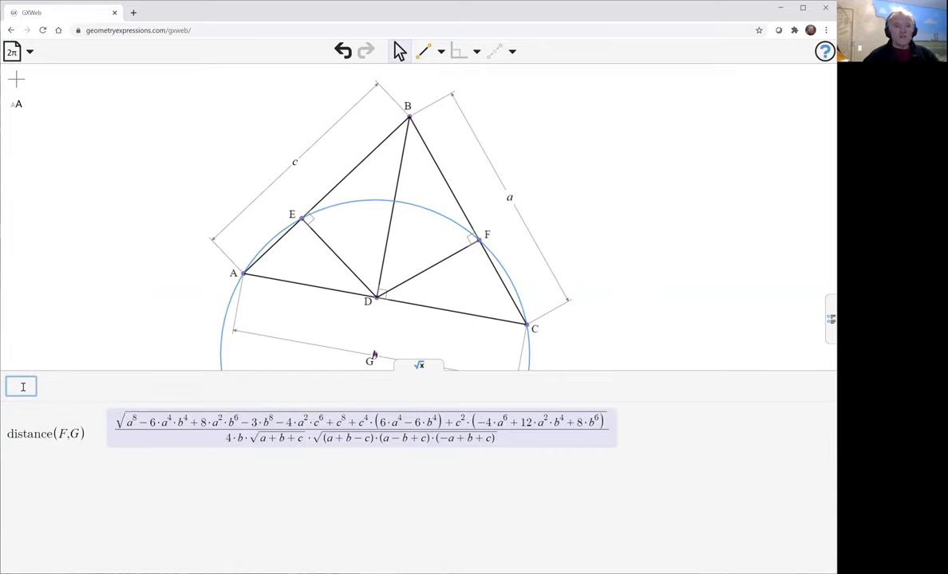
{"action": "type", "text": "rd"}
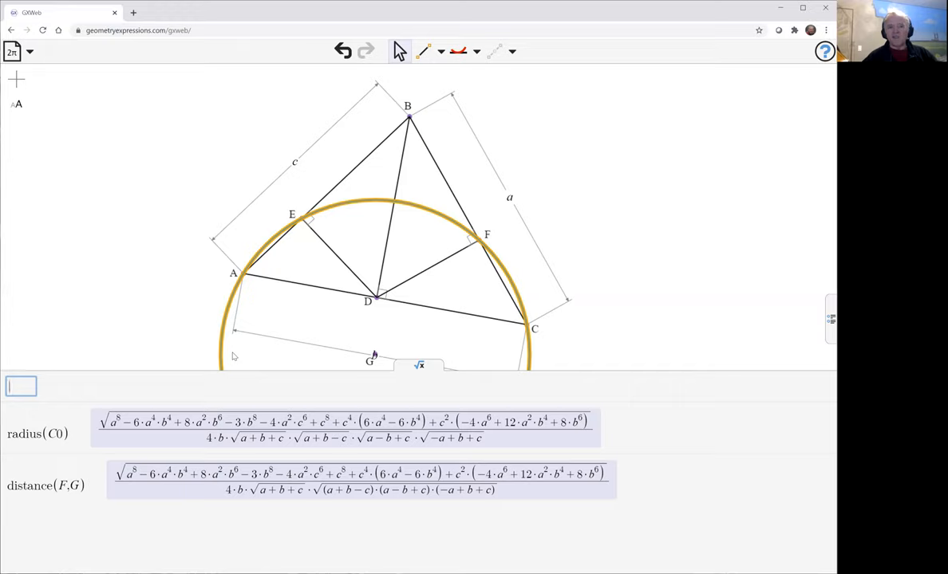
{"action": "mouse_move", "coordinate": [253, 357]}
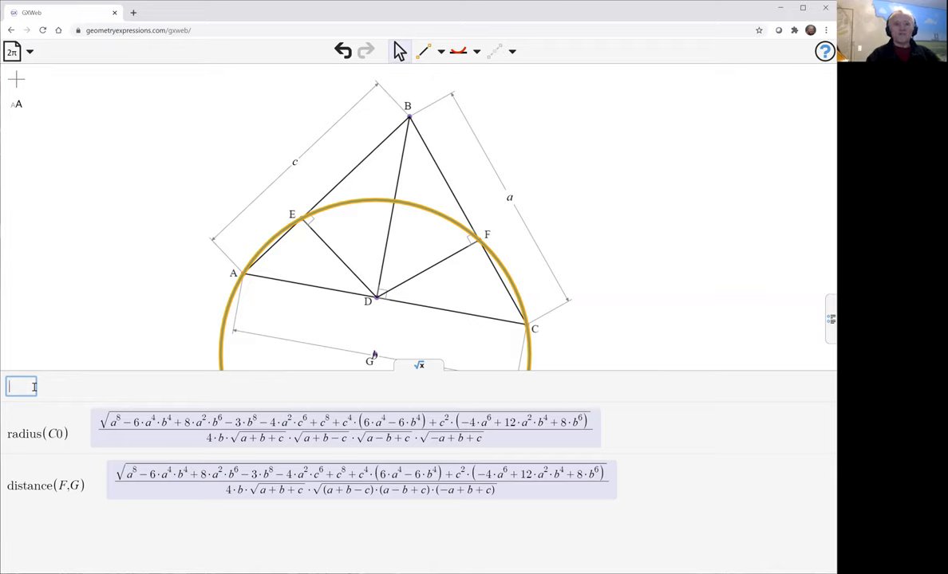
- Type radius(C0) − distance(F,G) into the algebra input box, leaving it unevaluated
{"action": "type", "text": "radius"}
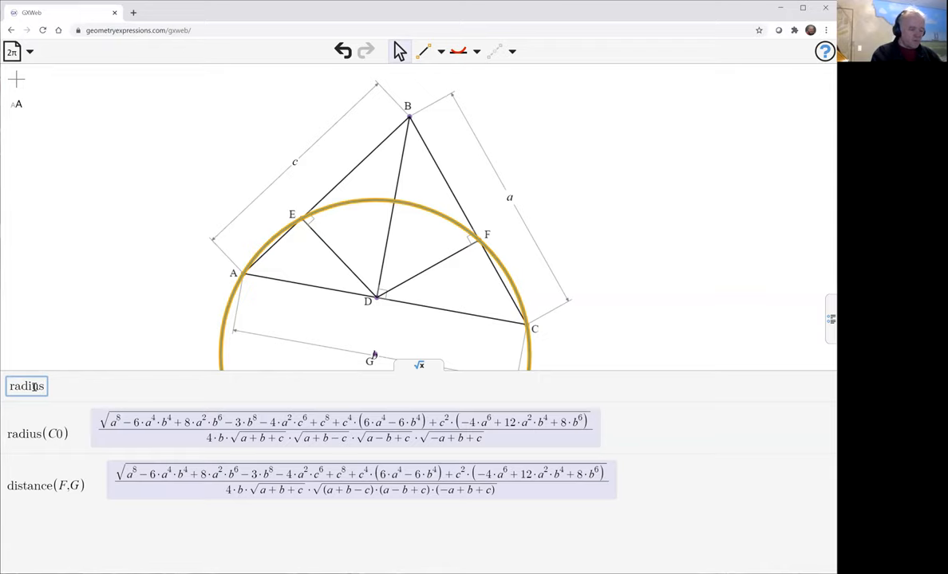
{"action": "type", "text": "(C0)"}
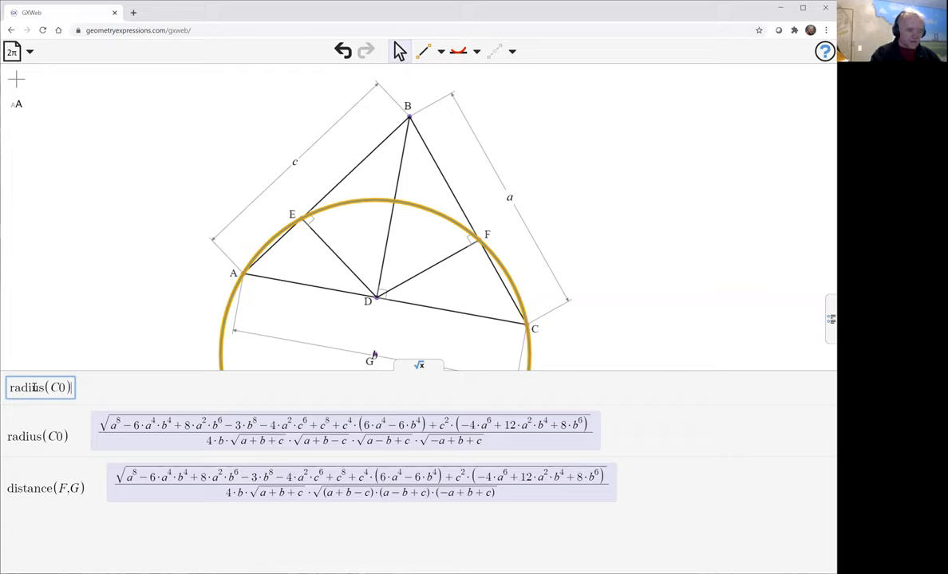
{"action": "type", "text": "- distance("}
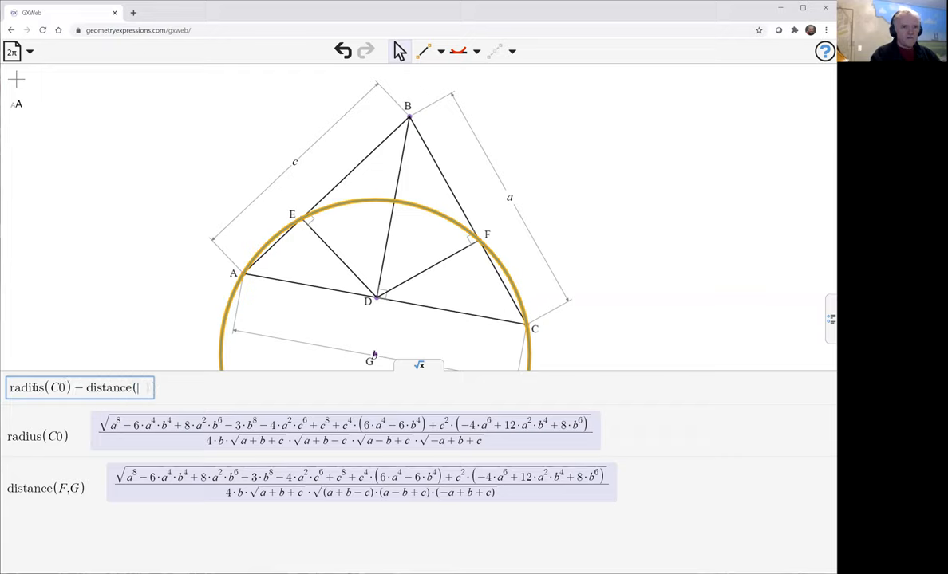
{"action": "type", "text": "F"}
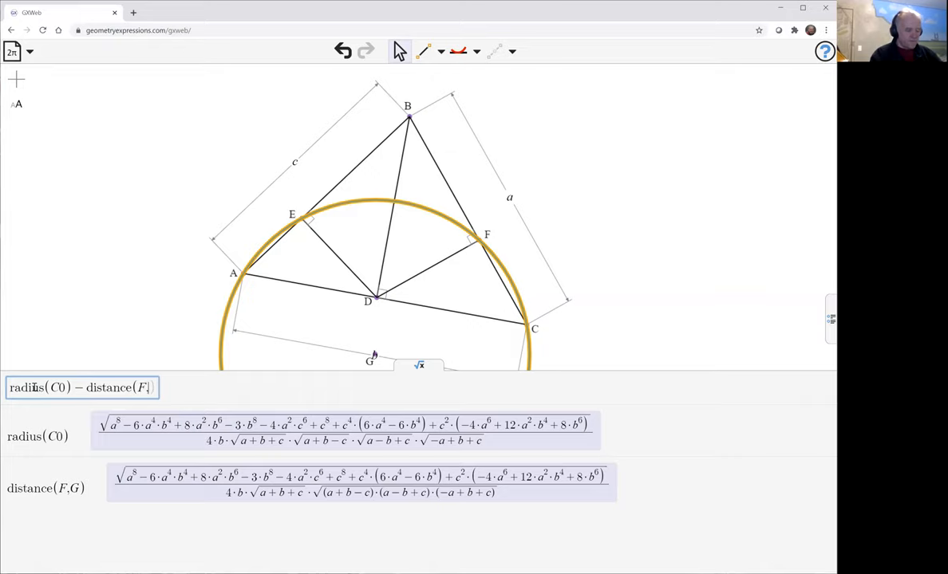
{"action": "type", "text": "G)"}
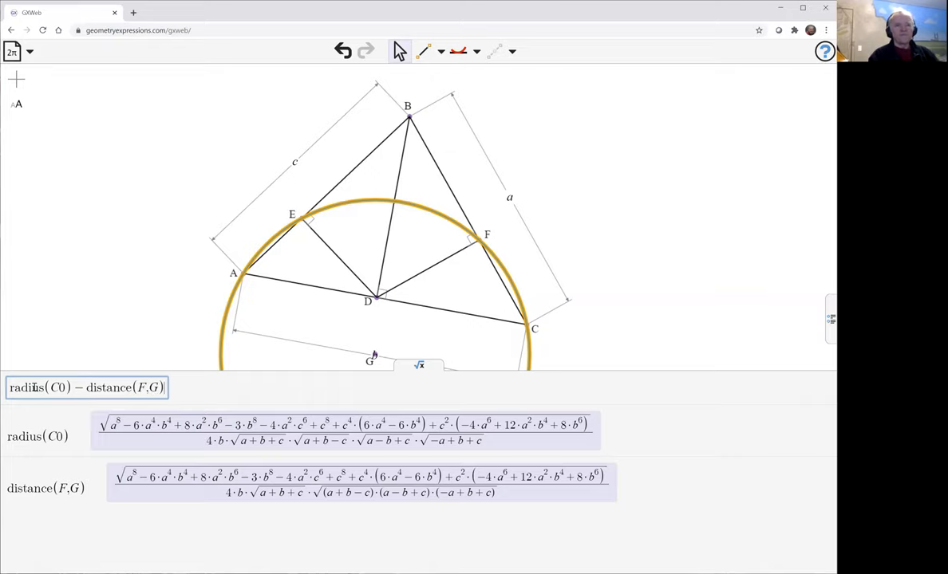